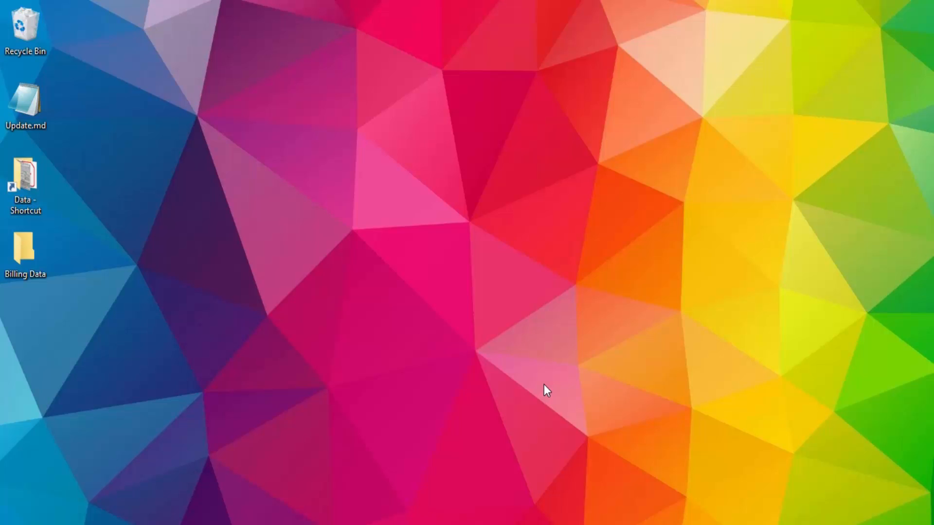
mouse_move(530, 382)
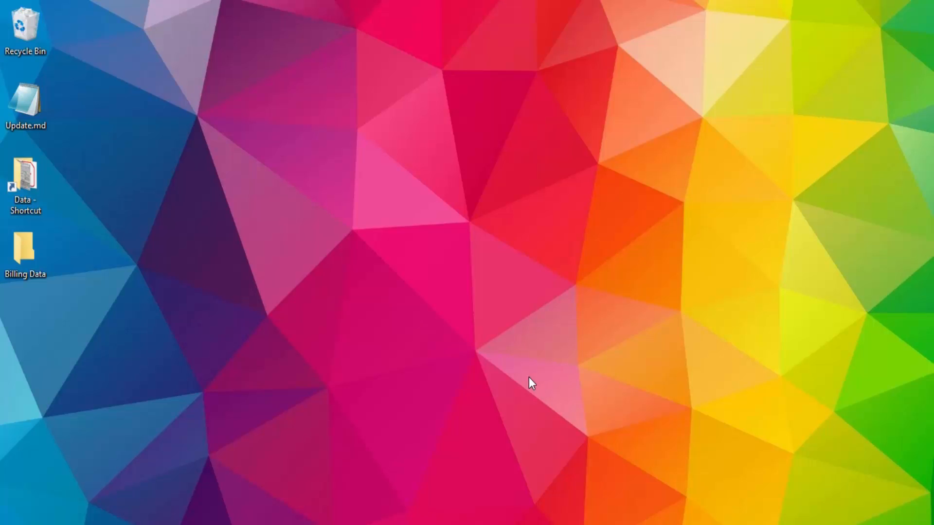
mouse_move(527, 383)
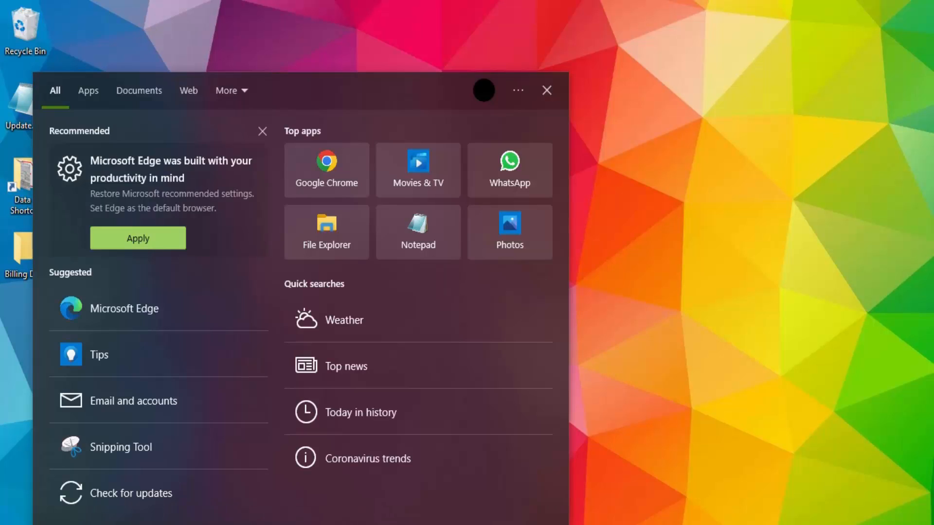
Step: Search "ch" and open the file location of the Google Chrome result
text(ch)
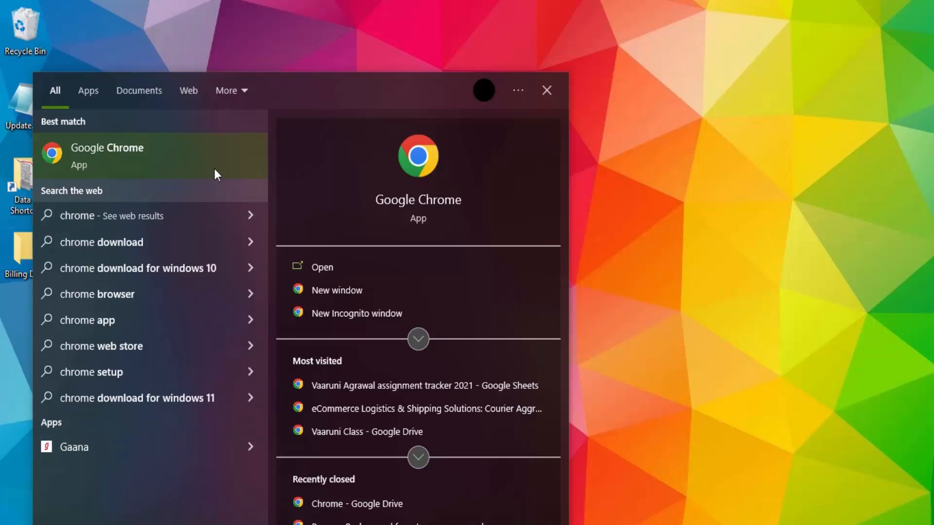
mouse_move(101, 155)
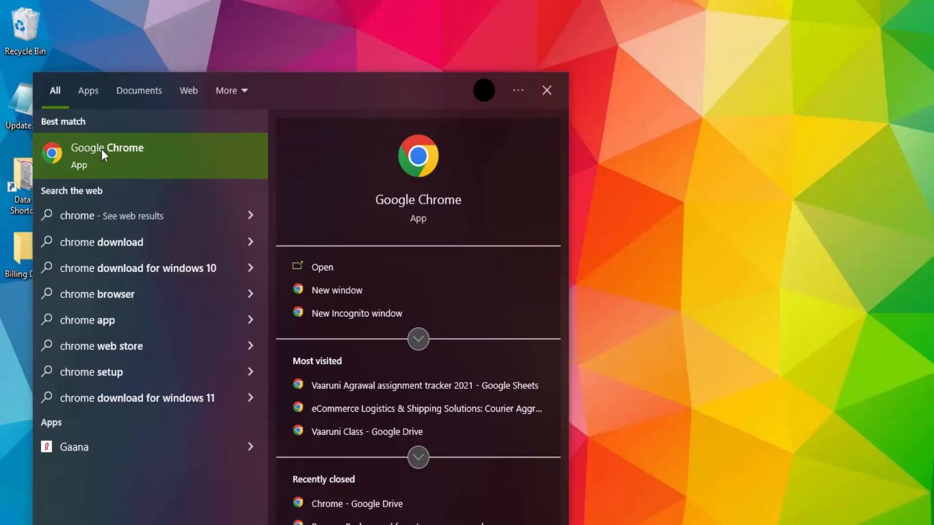
right_click(107, 155)
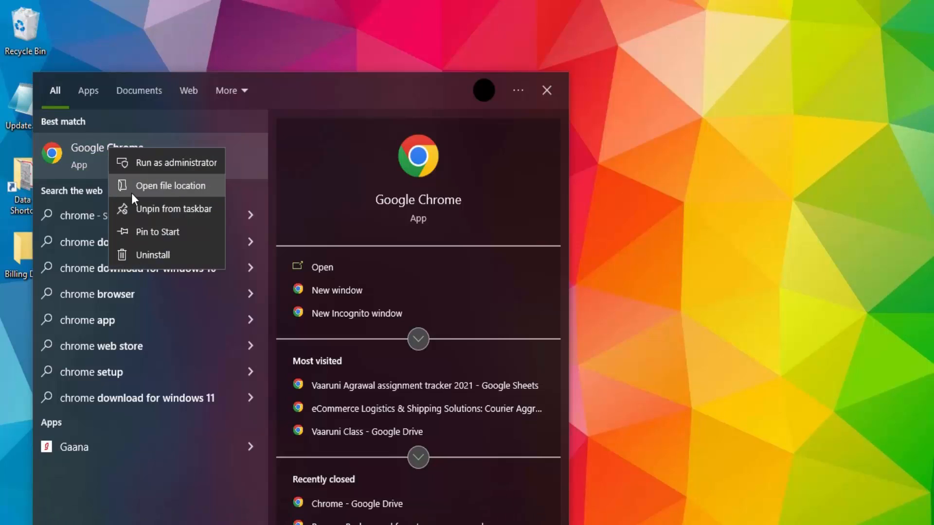
mouse_move(175, 192)
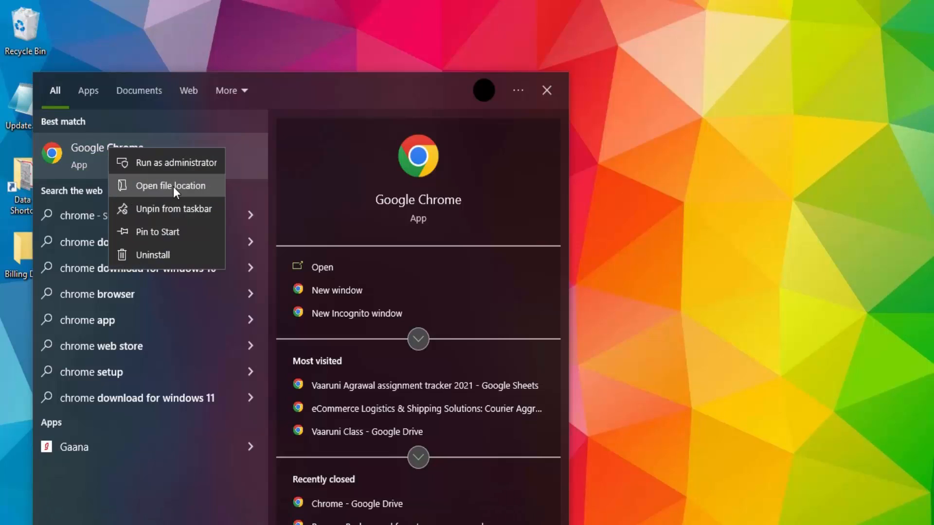
click(173, 186)
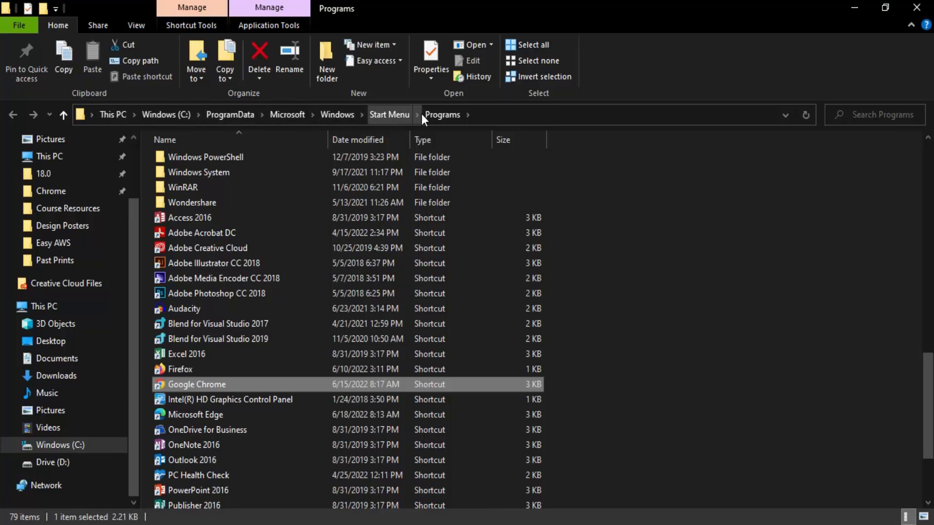
mouse_move(175, 400)
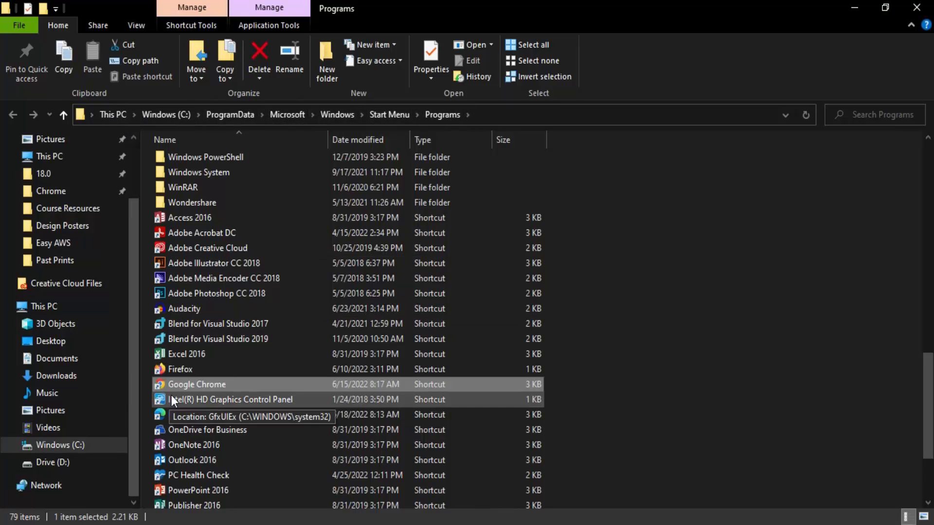
mouse_move(204, 391)
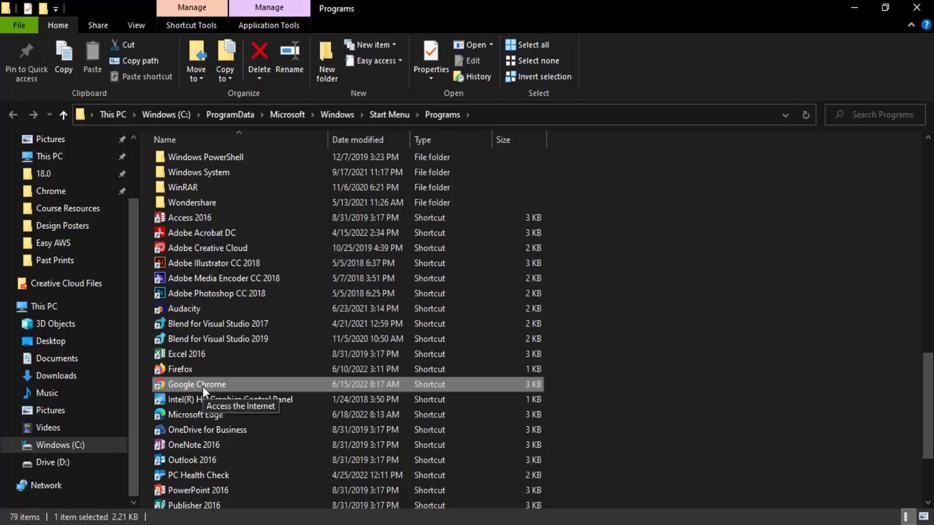
mouse_move(206, 390)
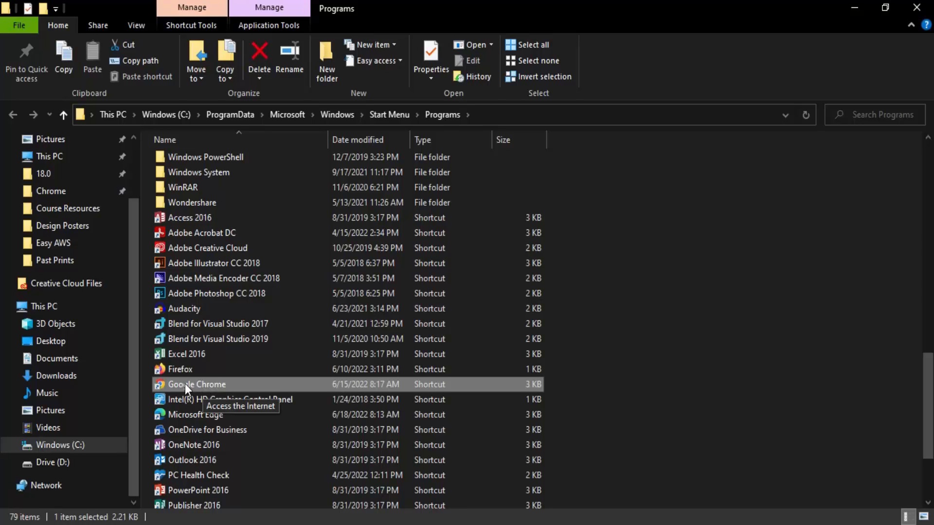
Step: Show the context menu for the Google Chrome shortcut in Programs
right_click(197, 384)
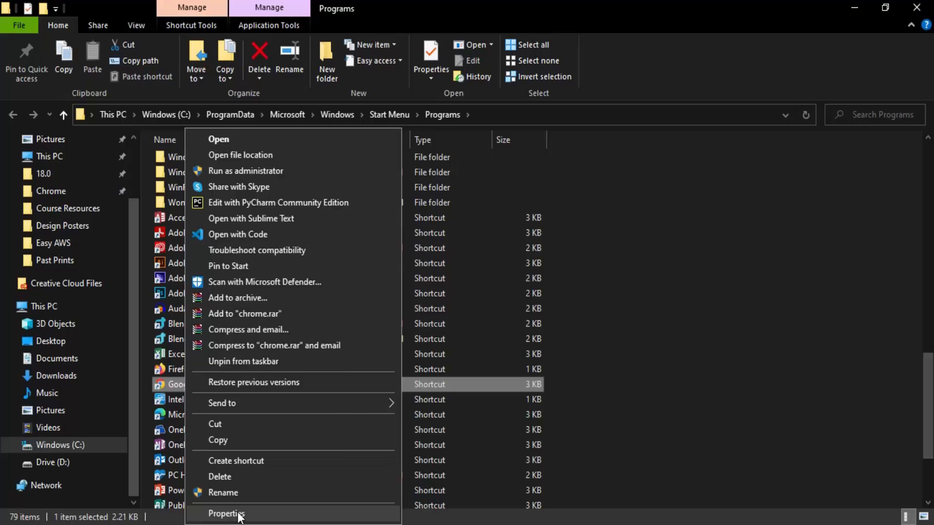
Step: In the shortcut's Properties, append -incognito to the Target field
click(226, 513)
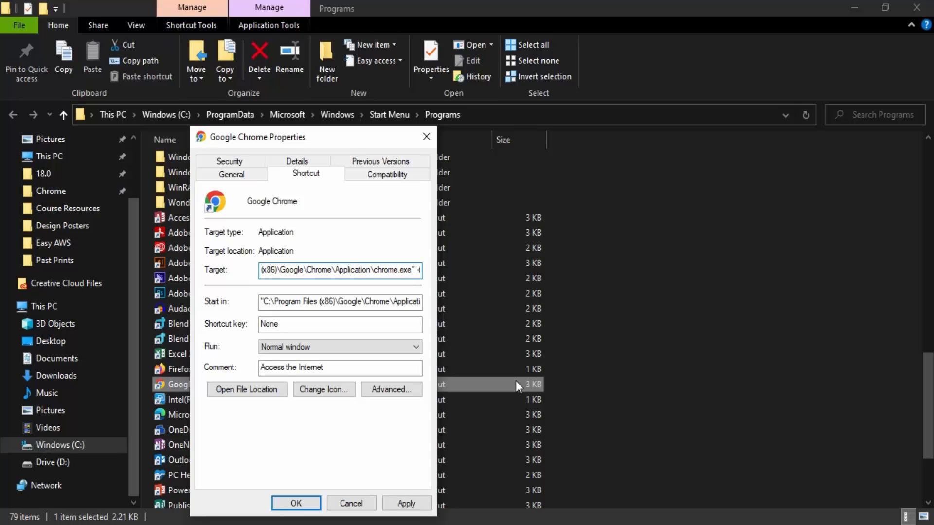
text(-incognito)
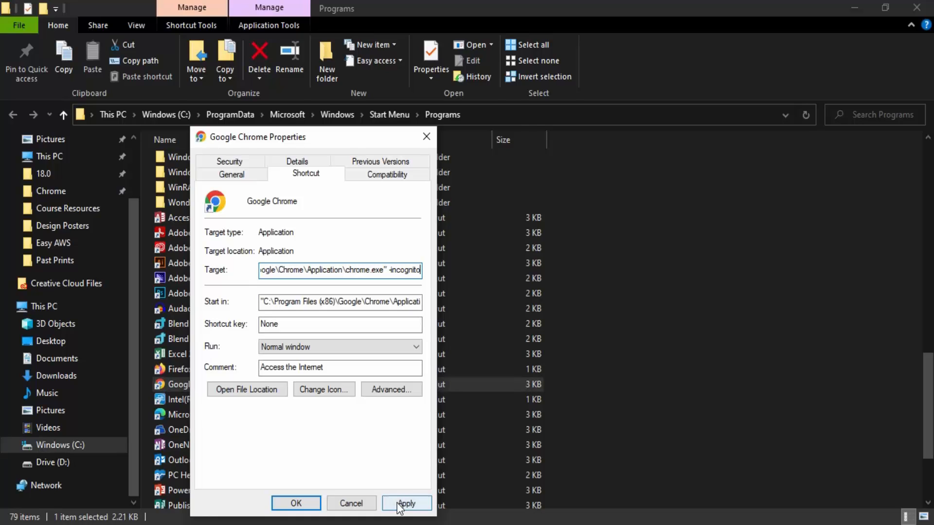
Step: Apply the Target change and continue past the Access Denied prompt
click(406, 504)
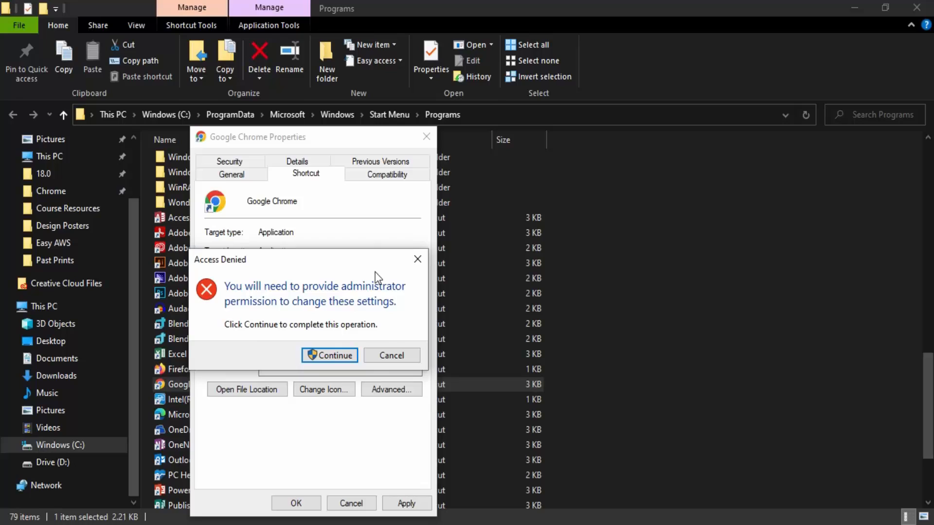
mouse_move(385, 317)
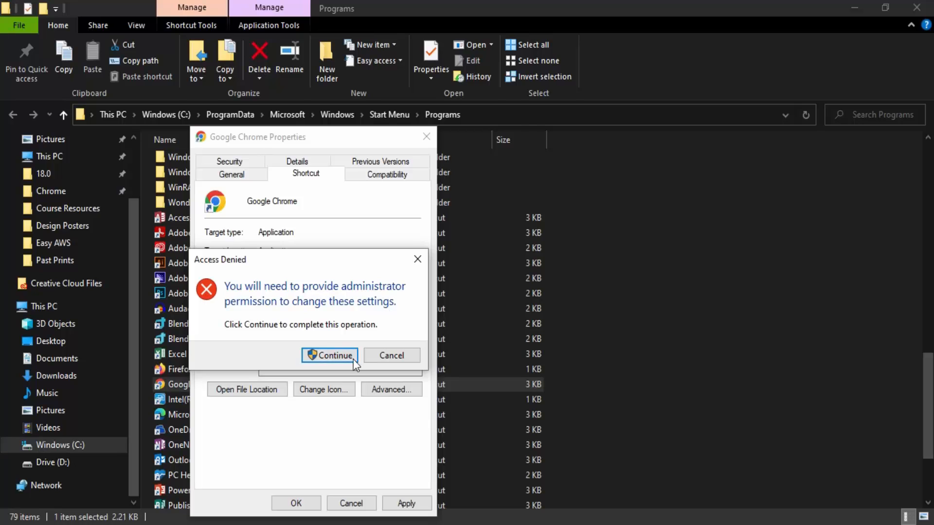
click(329, 356)
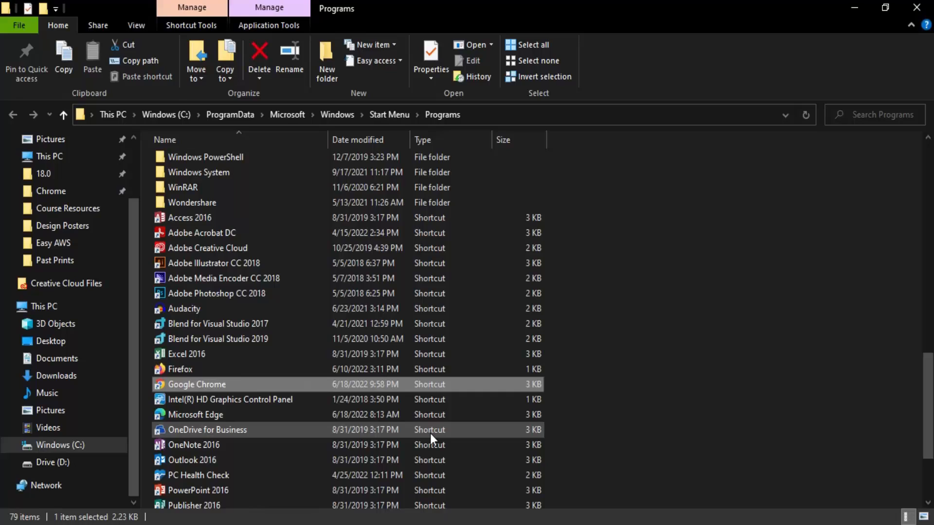
mouse_move(225, 395)
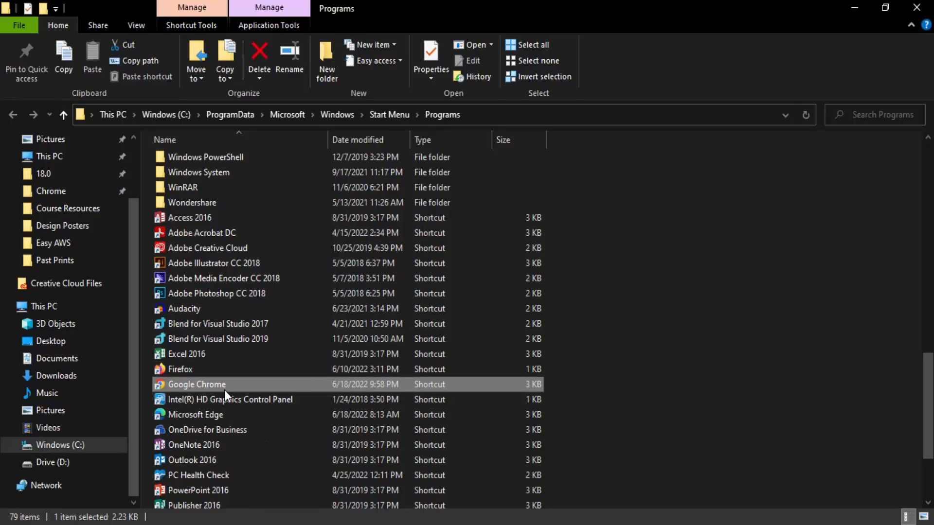
mouse_move(228, 390)
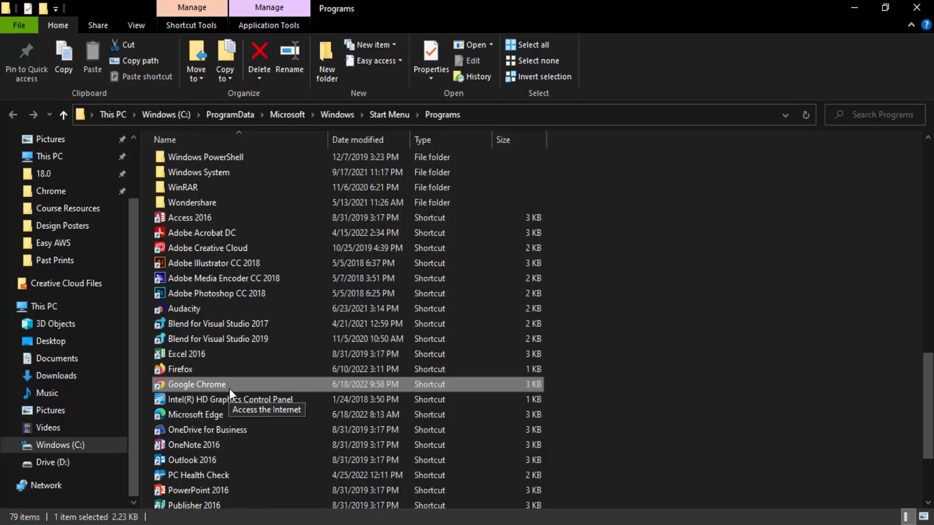
Step: Launch Chrome from the edited shortcut, opening an Incognito window
key(F2)
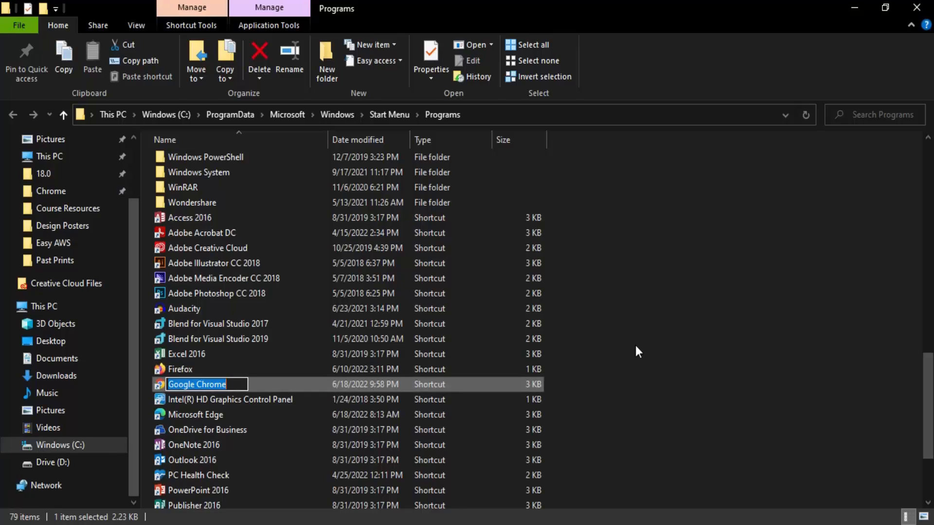
double_click(197, 384)
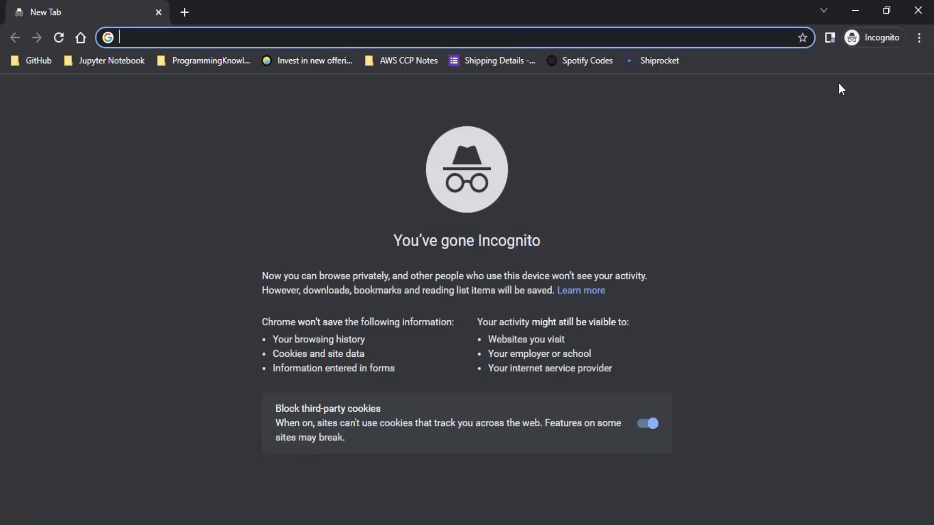
mouse_move(232, 316)
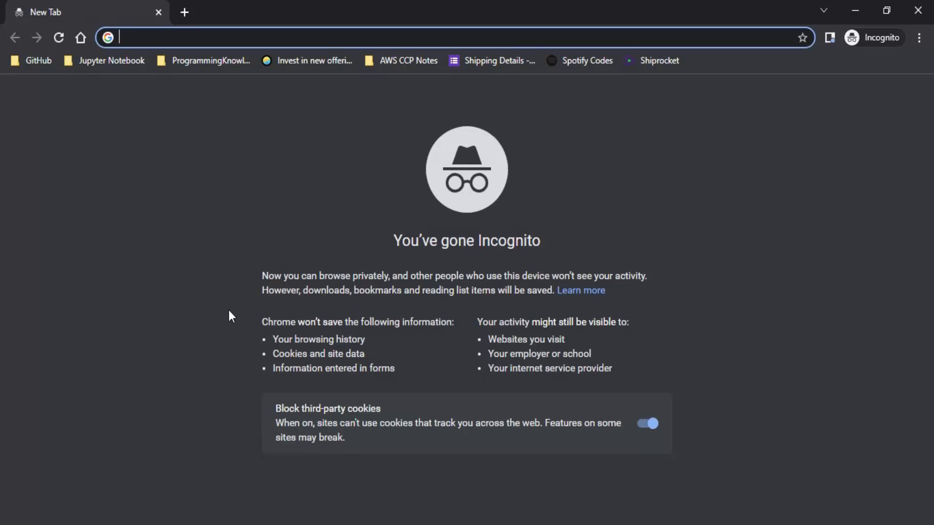